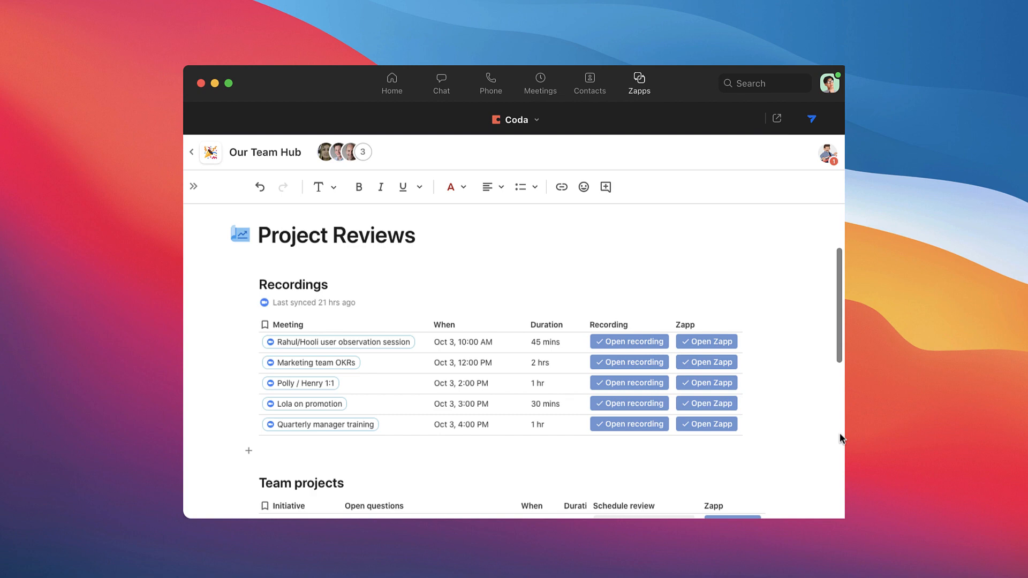
mouse_move(540, 359)
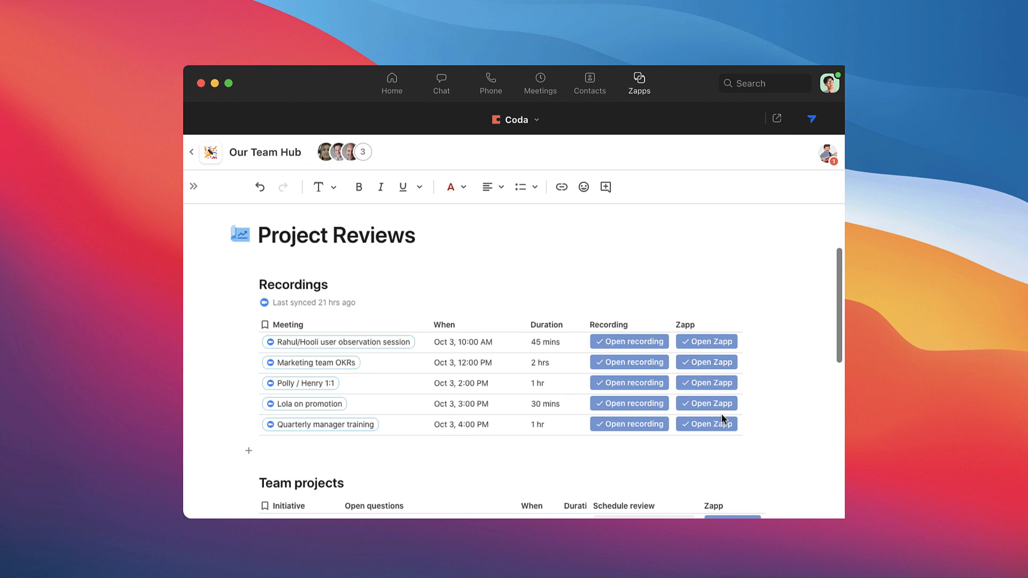
Launch Coda from the meeting's Zapps and open the Our Team Hub doc at Standup Notes
scroll("down", 3)
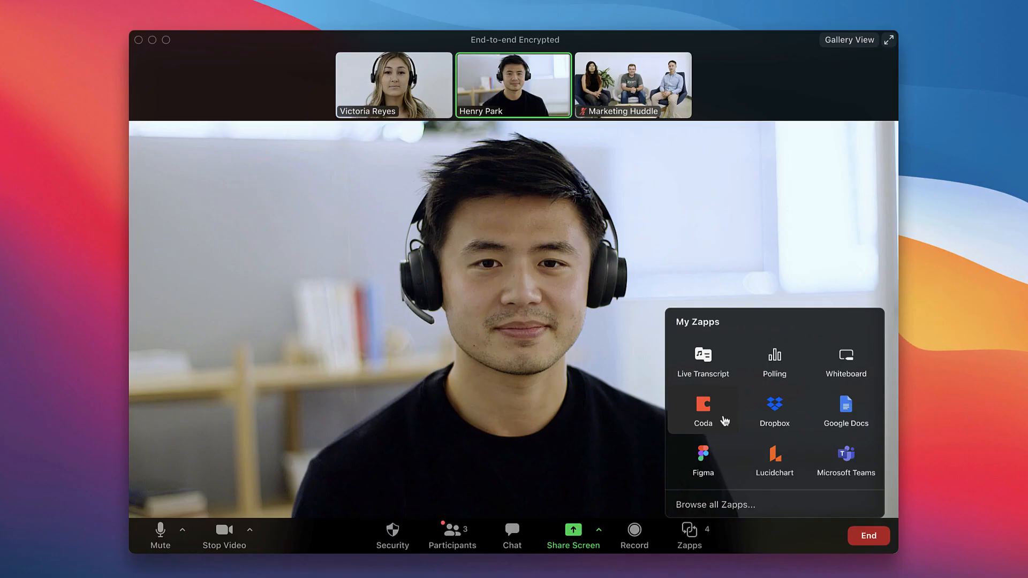
left_click(703, 409)
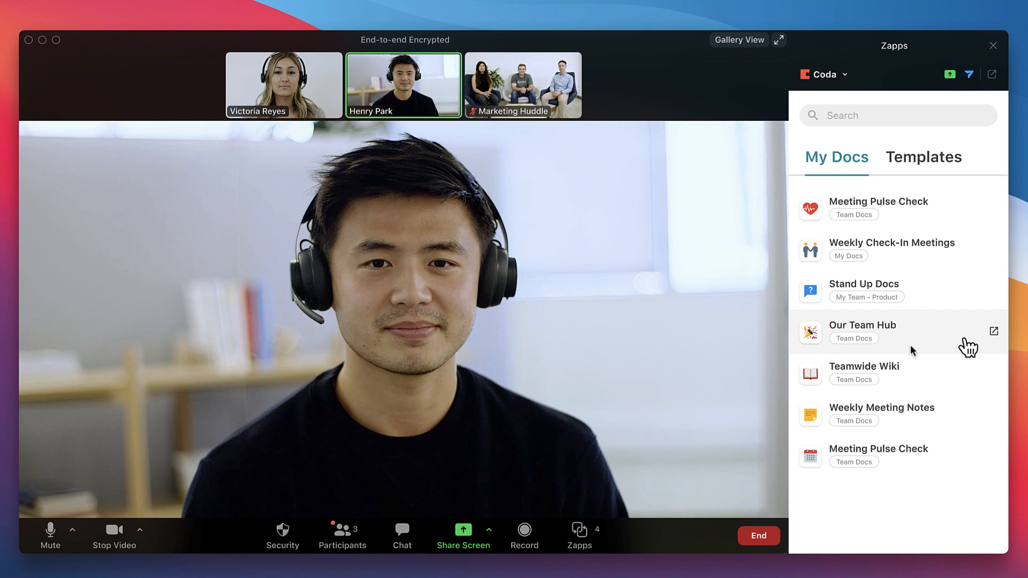
left_click(863, 326)
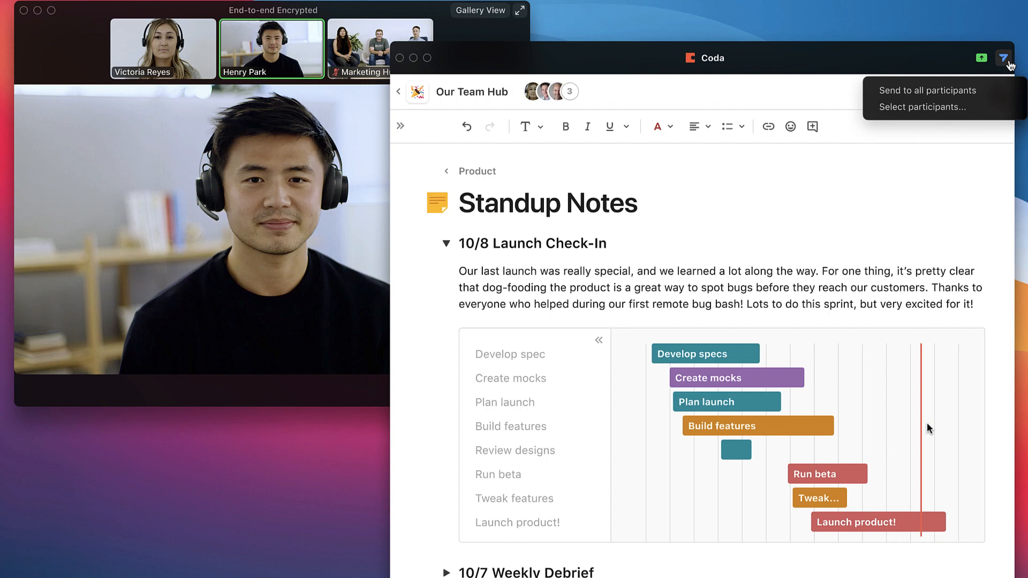
Send the Standup Notes doc to all meeting participants
left_click(927, 90)
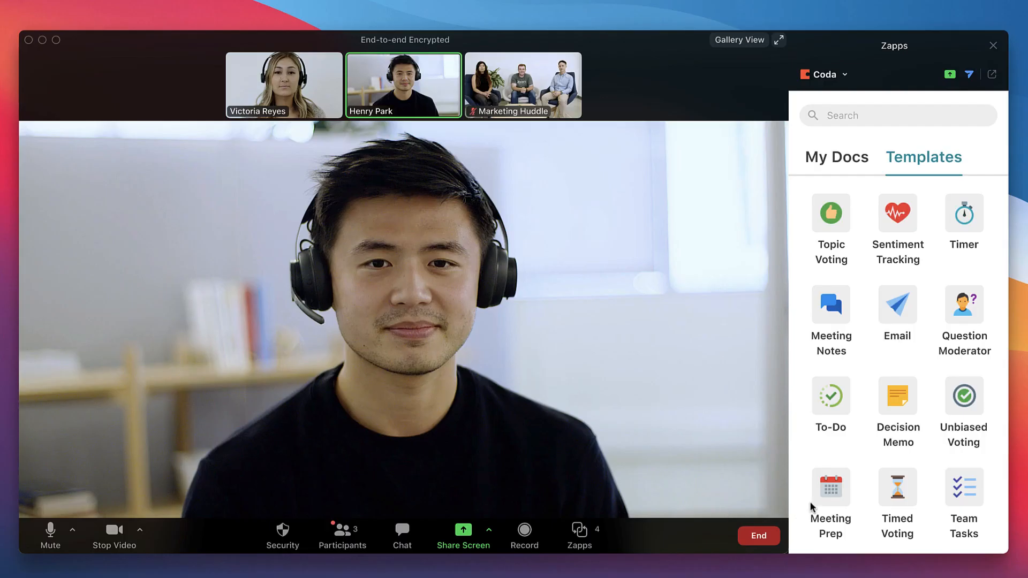
mouse_move(807, 461)
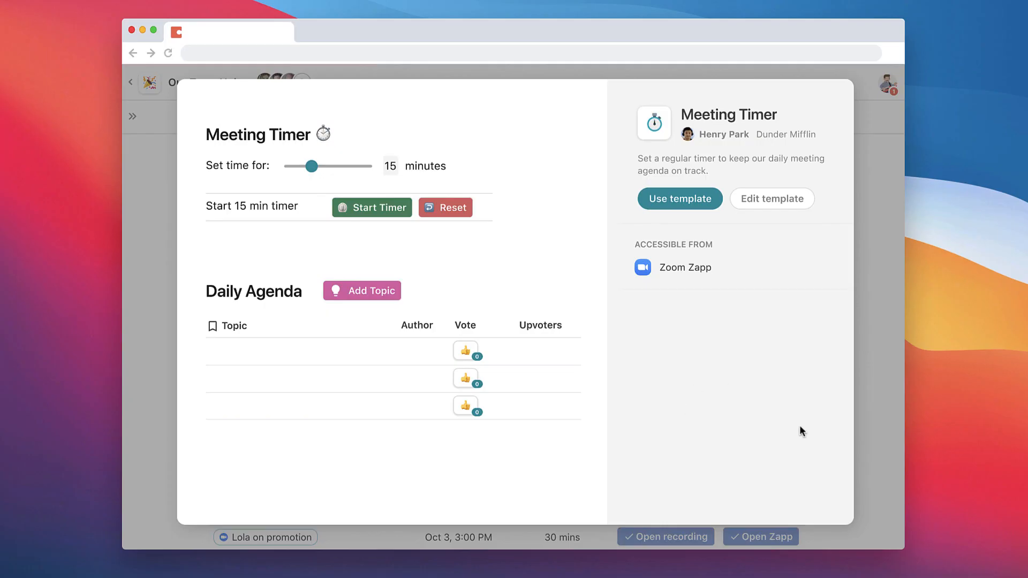
mouse_move(810, 423)
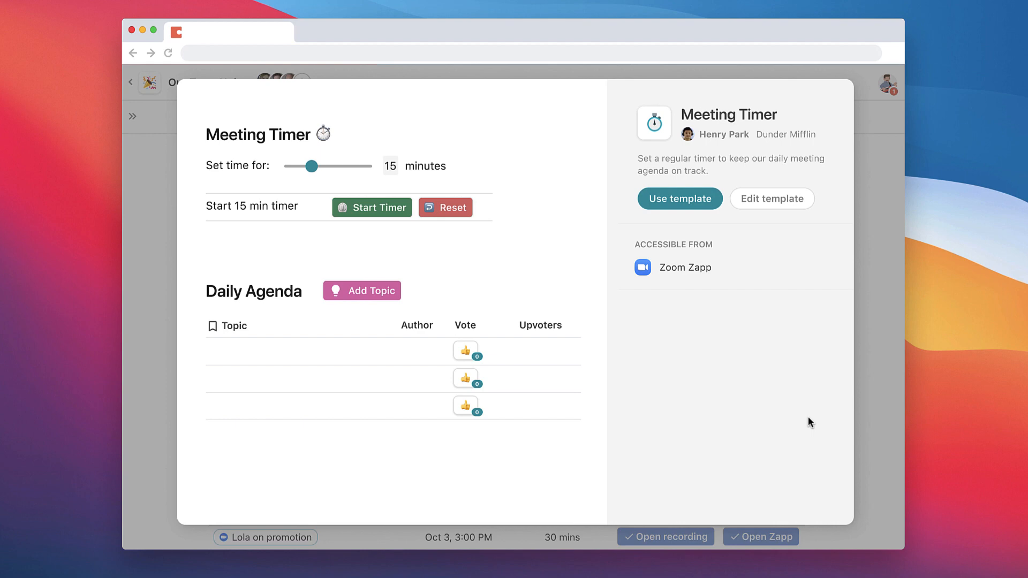
Show the Zapps list with Meeting Timer under Dunder Mifflin Zapps
left_click(689, 532)
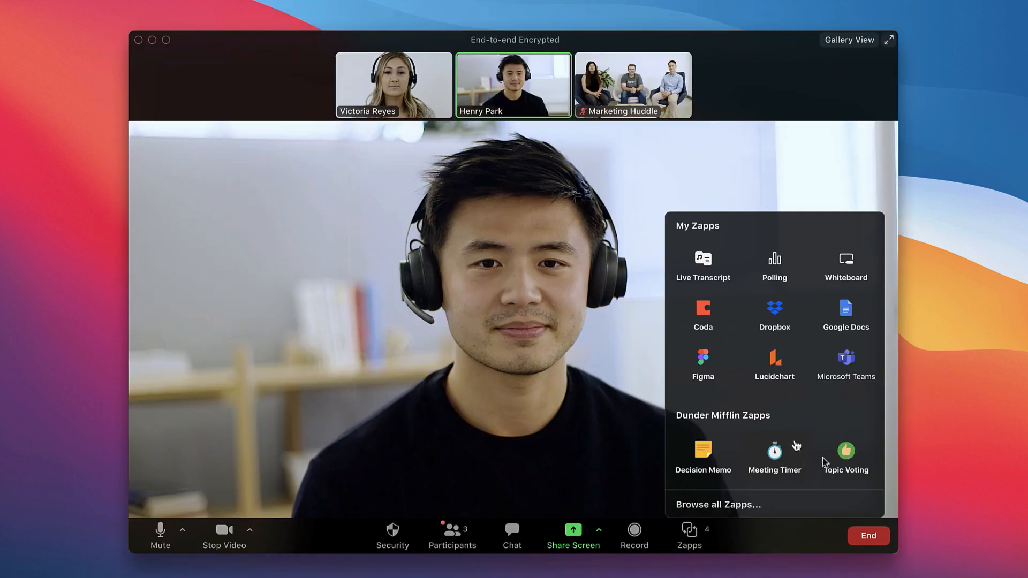